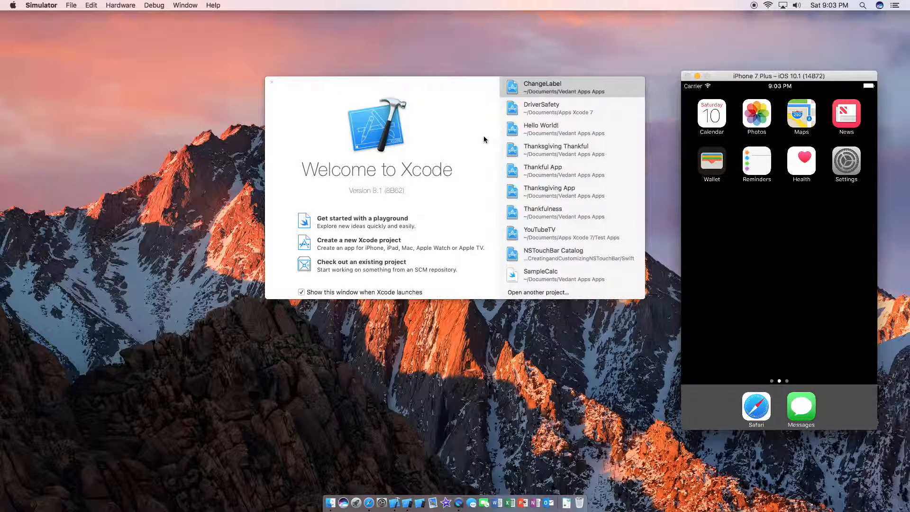
mouse_move(382, 251)
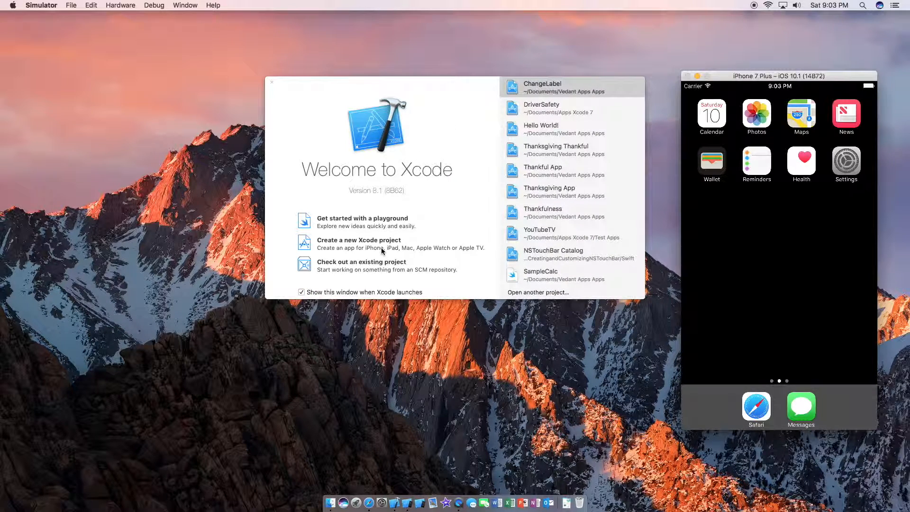
Start a new Single View Application project and name the product Label.
click(359, 243)
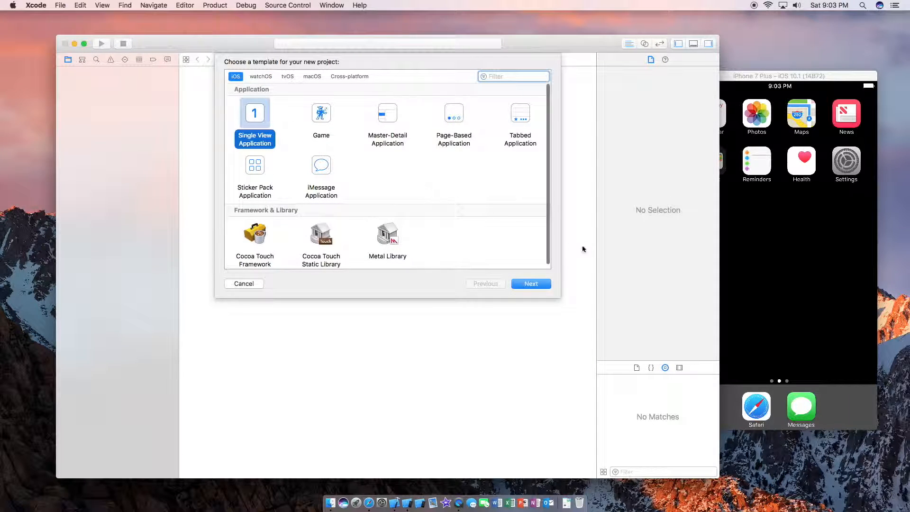
click(531, 284)
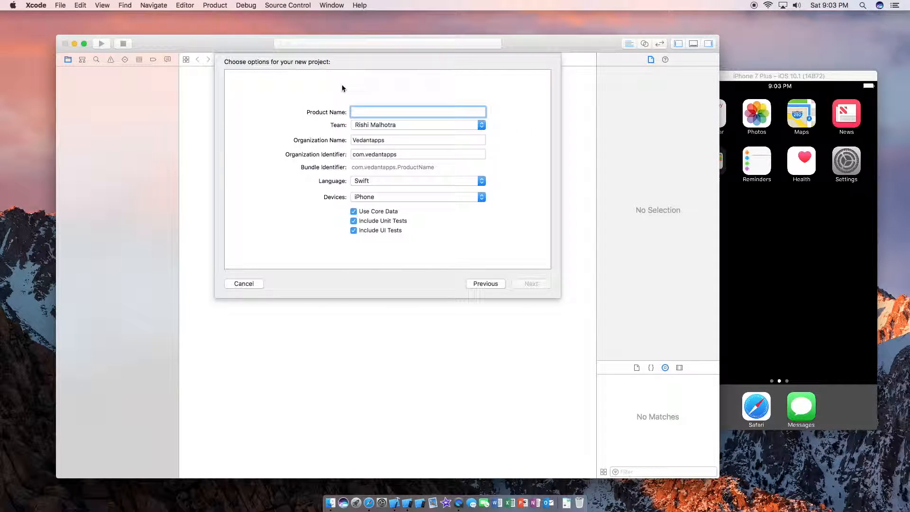
click(417, 112)
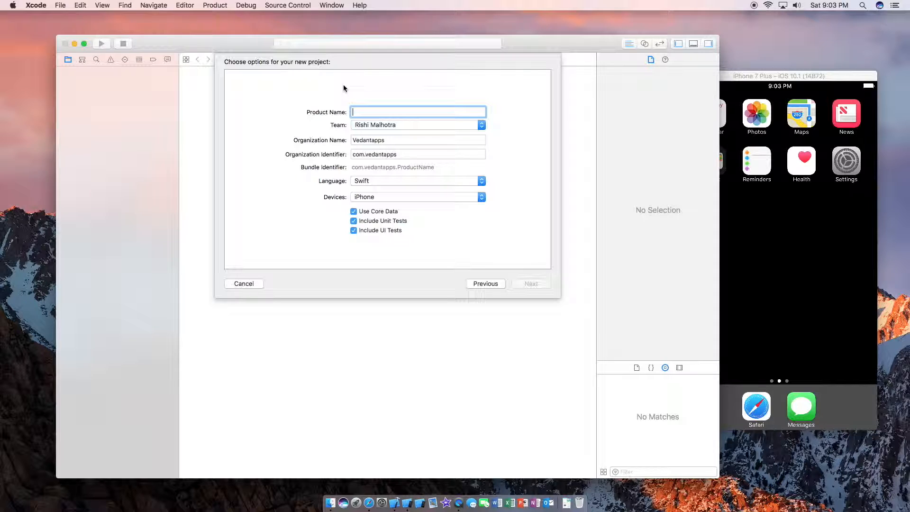
text(Labo)
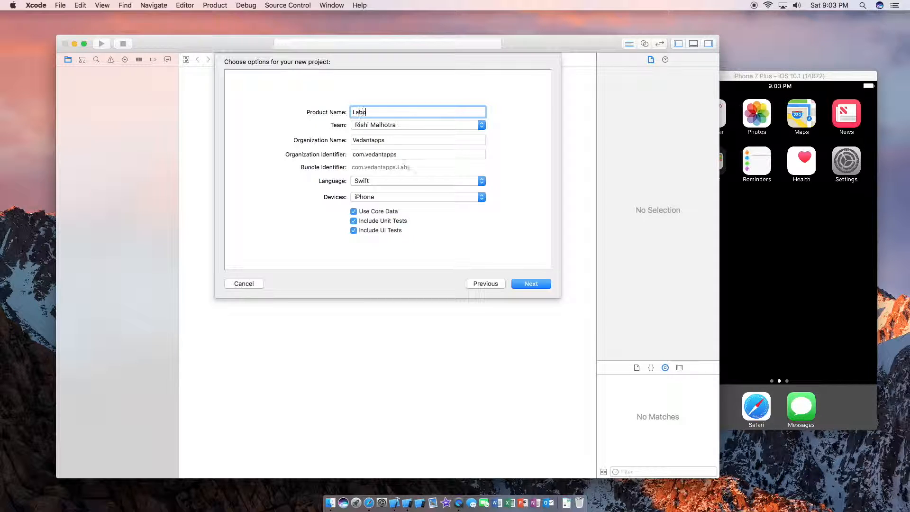
Create the project in the chosen folder and enlarge the window to show its settings.
click(530, 284)
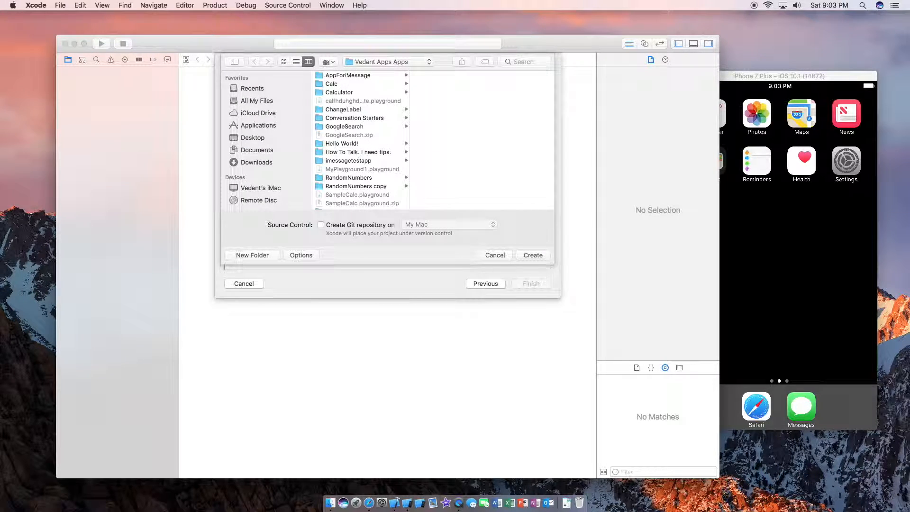
click(532, 255)
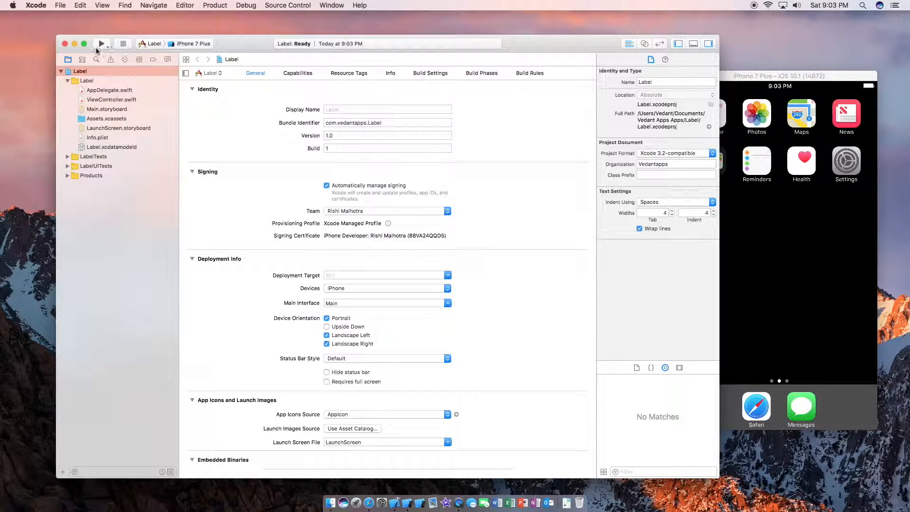
click(83, 43)
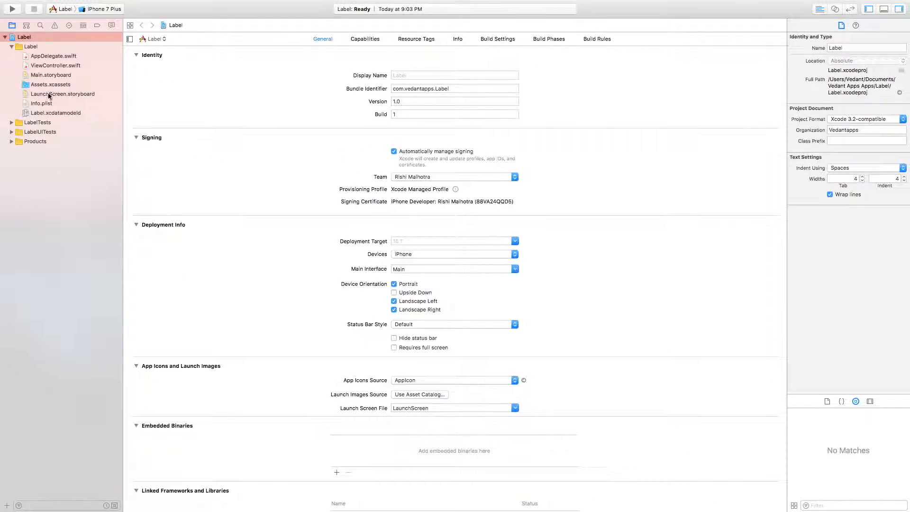
Show Main.storyboard and preview its view as iPhone 7 Plus.
click(50, 74)
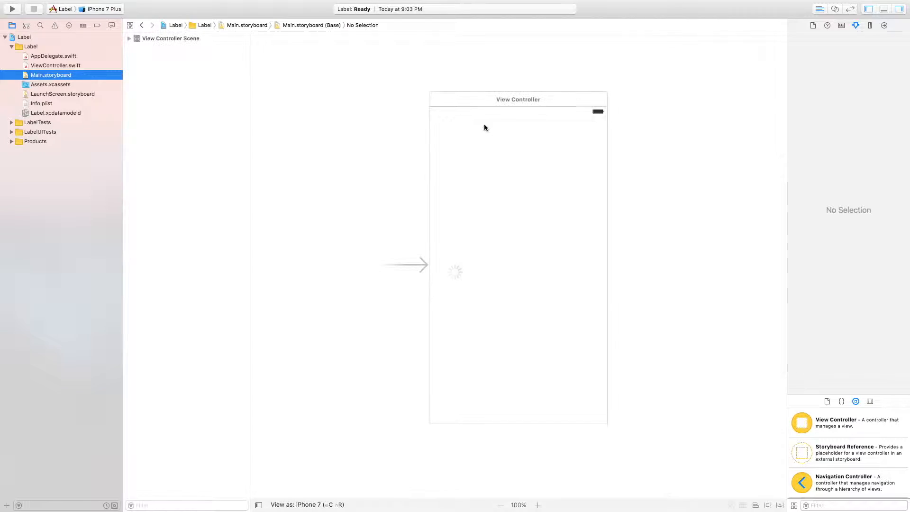
click(518, 98)
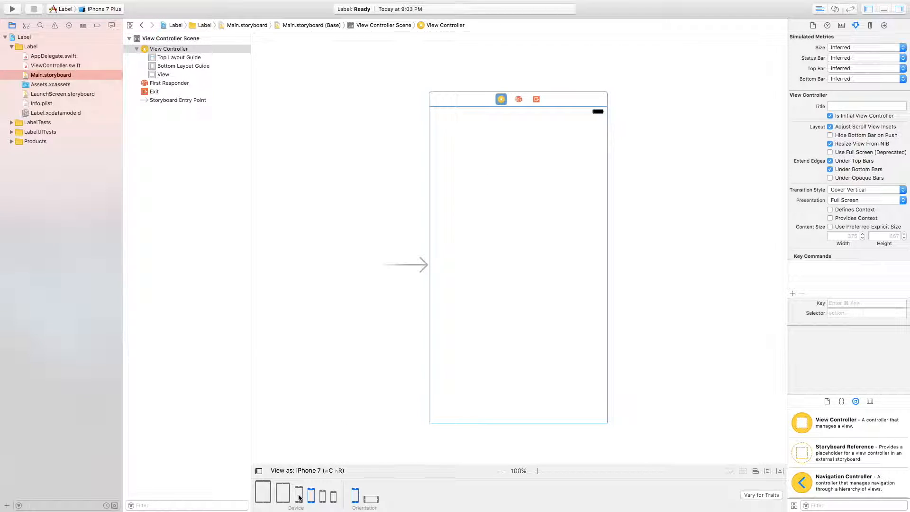
click(299, 493)
text(button)
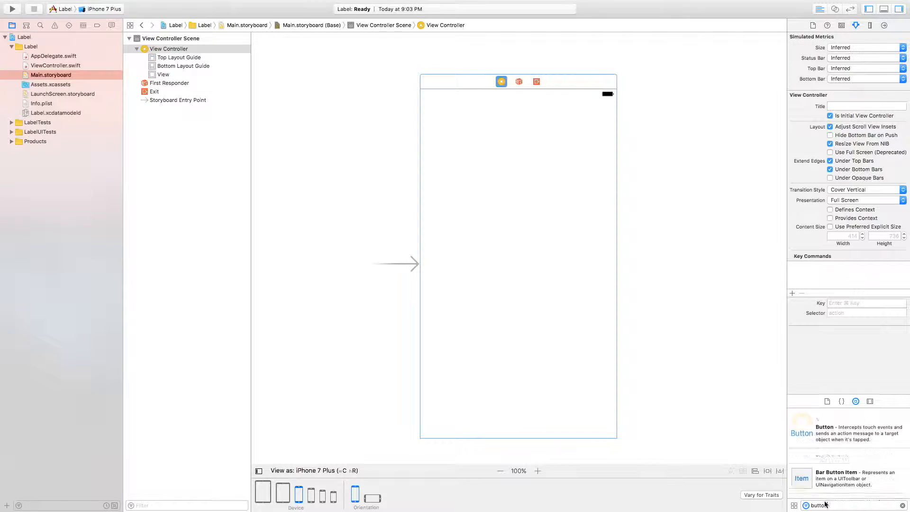
Place a button with a label below it, set the label to Hi! and enlarge its box.
drag(807, 424, 516, 224)
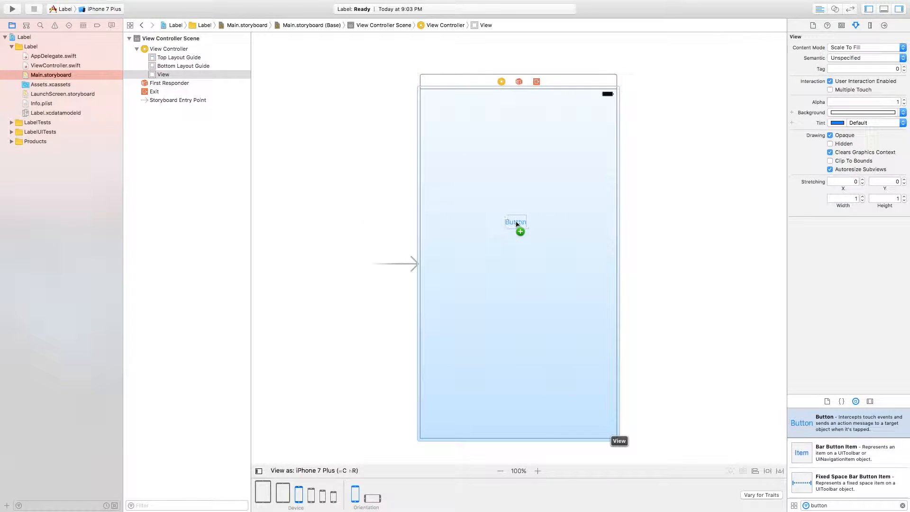
drag(517, 222, 518, 222)
text(label)
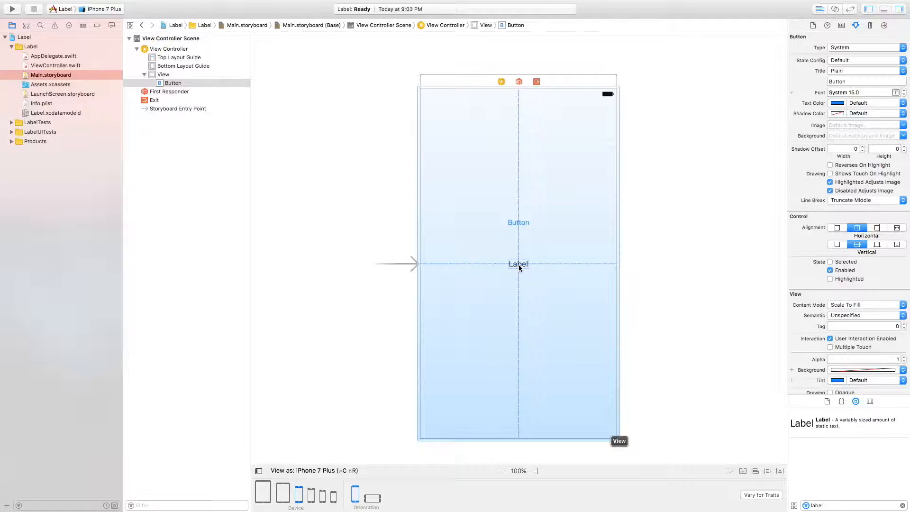
click(518, 263)
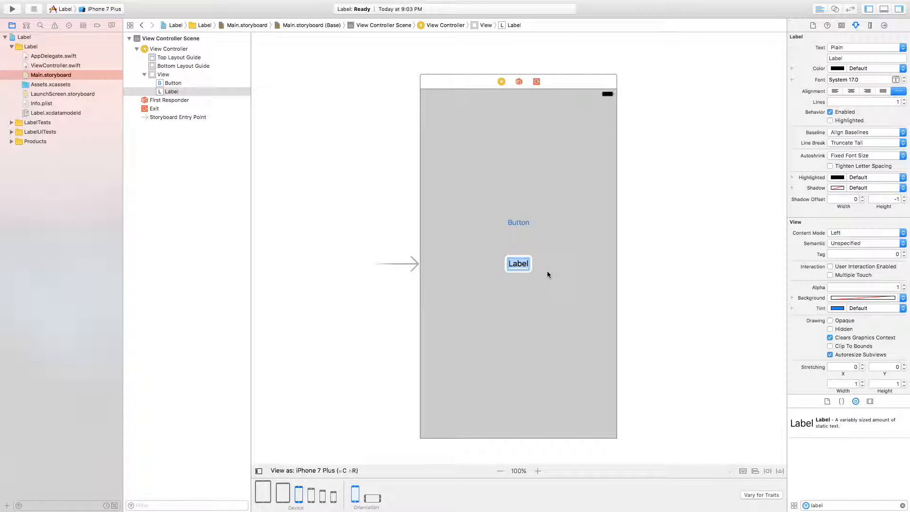
text(Hi!)
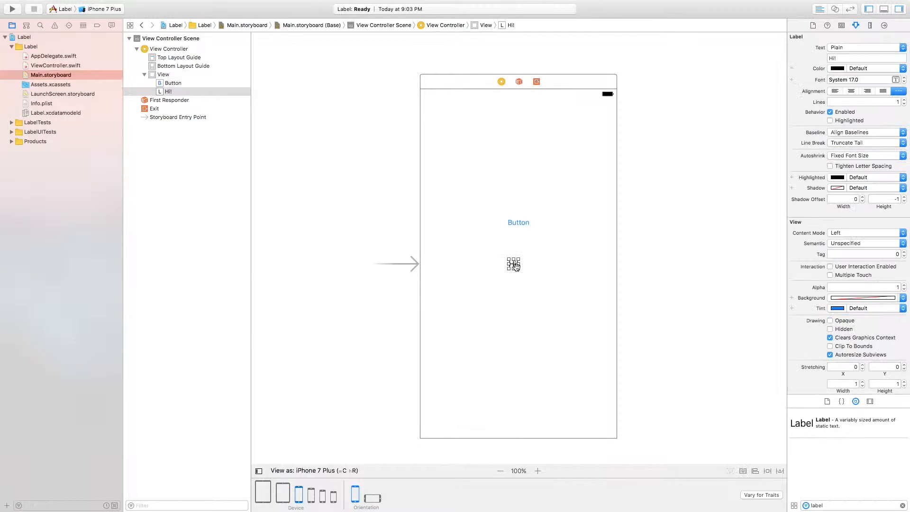
drag(513, 265, 592, 308)
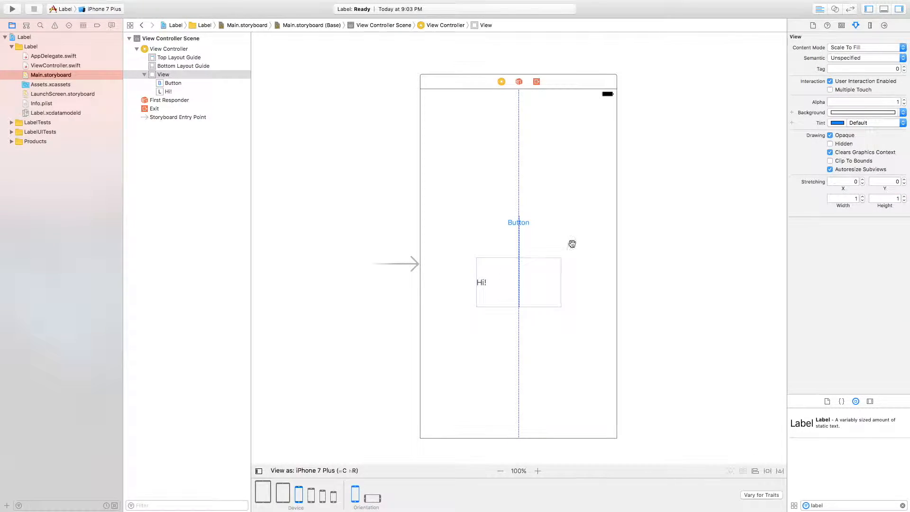
Centre the Hi! text, rename the button Change Text and align it centrally.
click(481, 282)
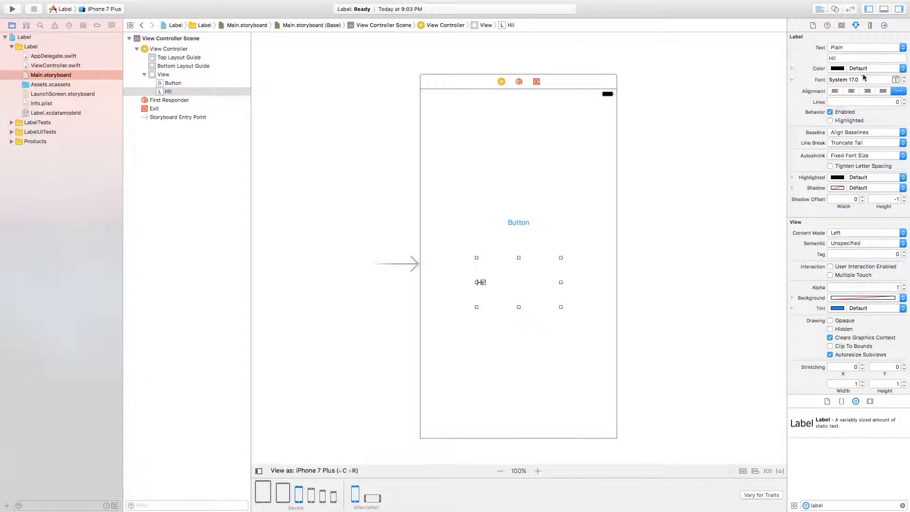
click(518, 222)
text(C)
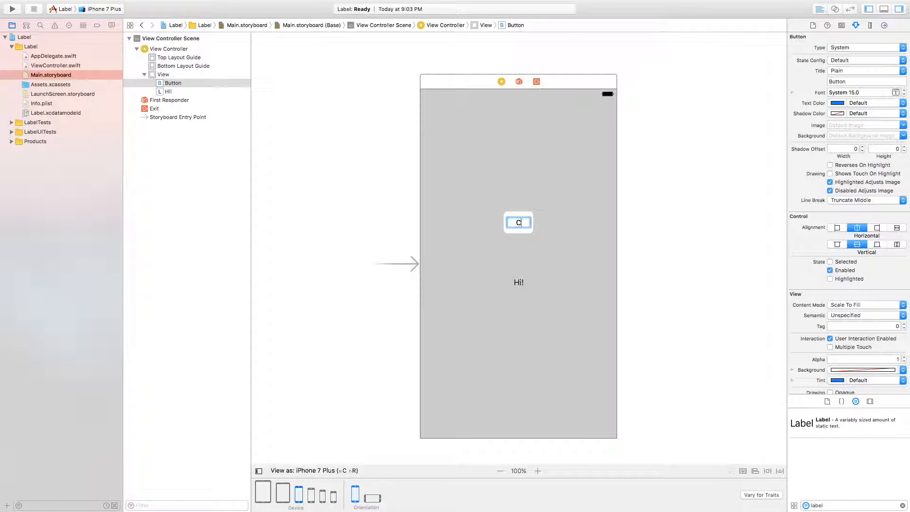
text(hange Text)
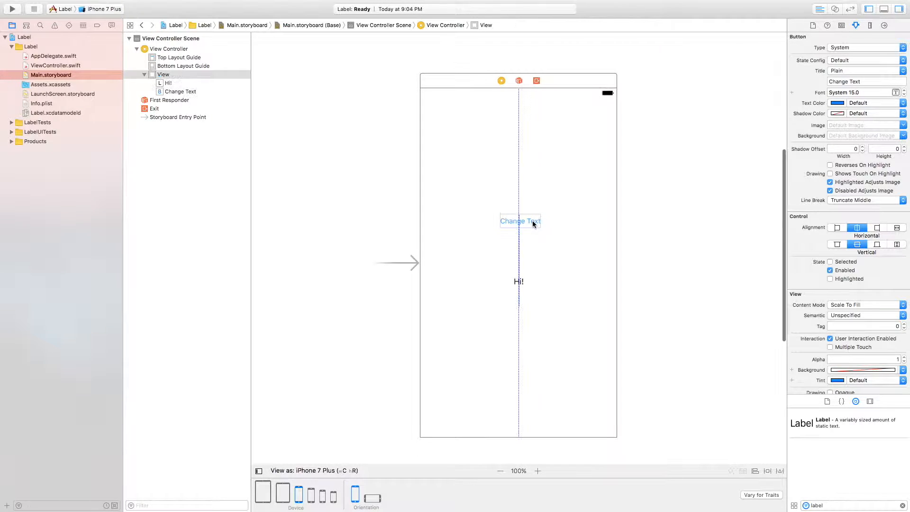
click(519, 221)
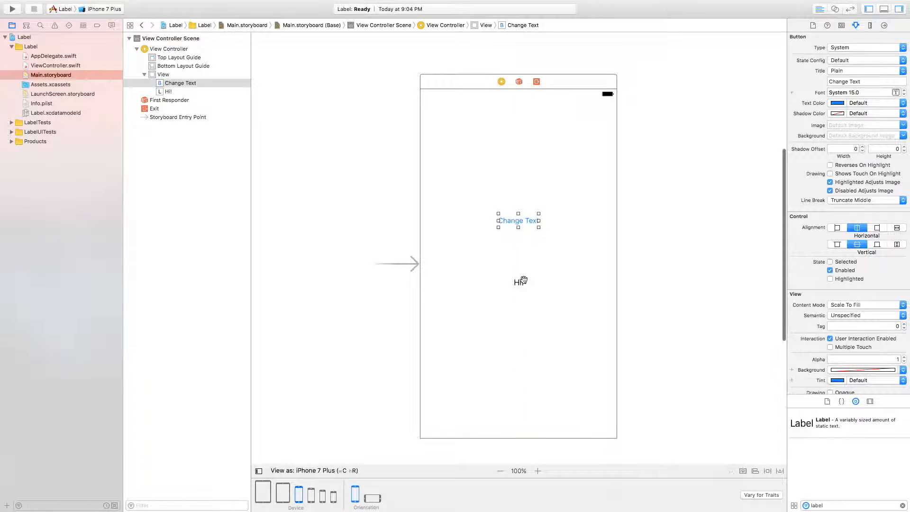
click(519, 282)
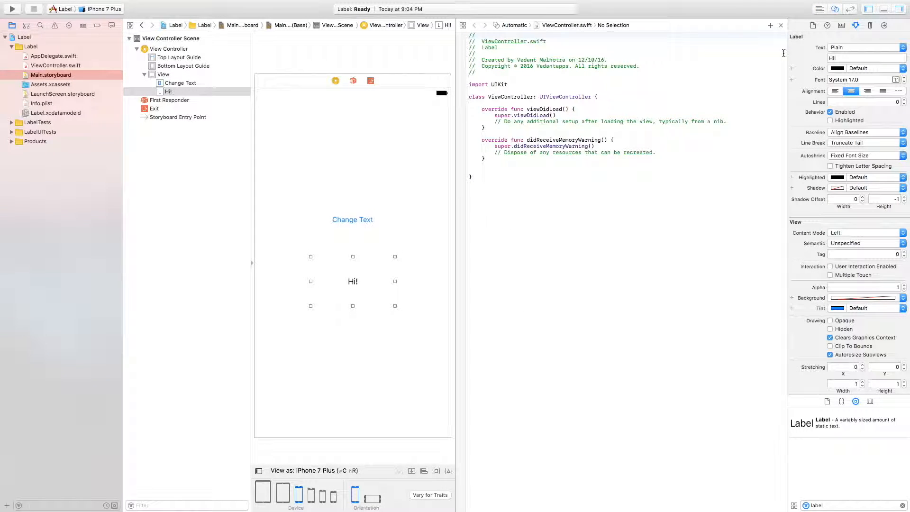
mouse_move(414, 237)
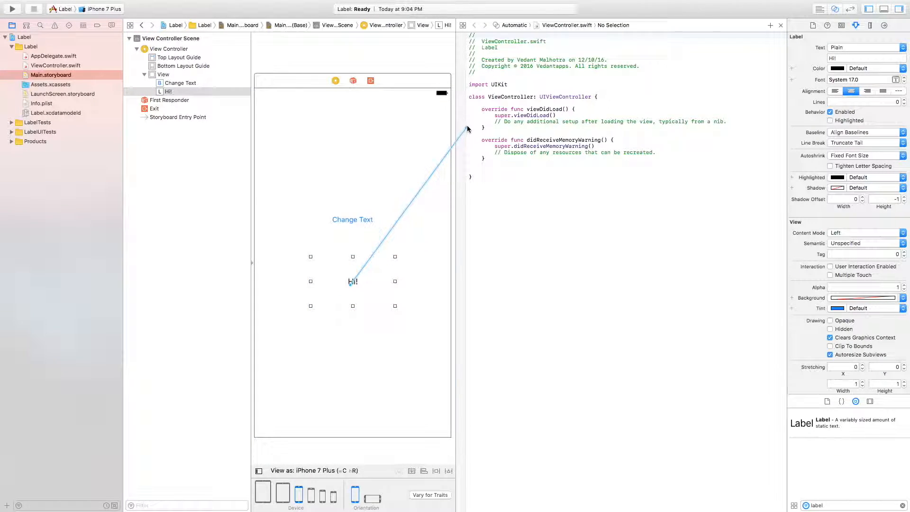
Control-drag the Hi! label into ViewController.swift and connect it as outlet 'label'.
drag(354, 282, 469, 96)
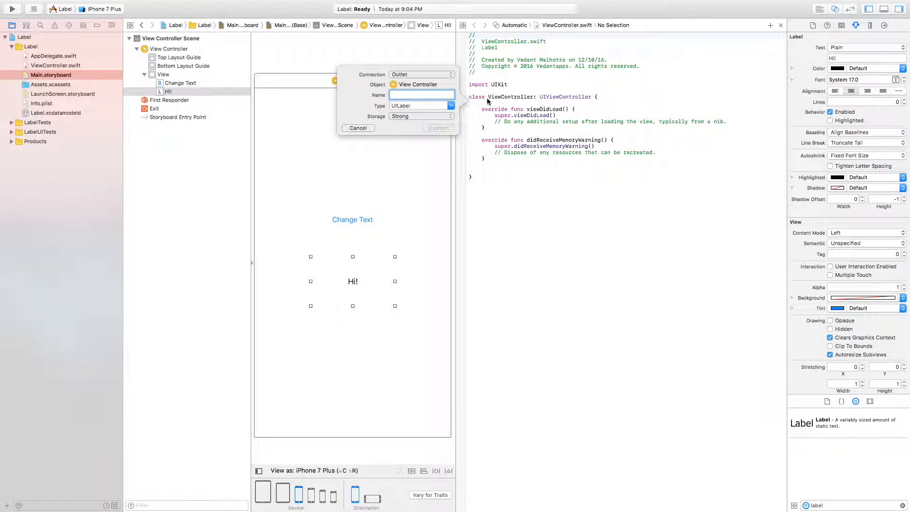
text(label)
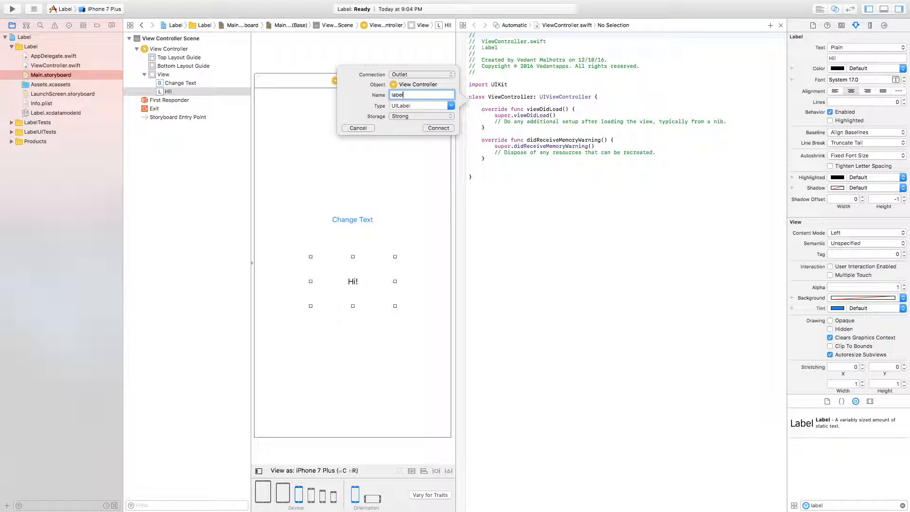
click(438, 128)
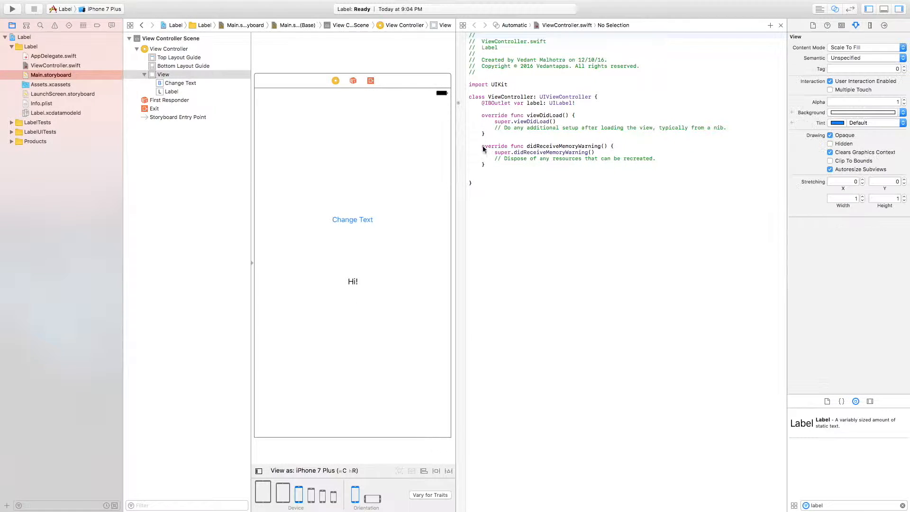
Connect the Change Text button to a new action named 'button'.
click(353, 219)
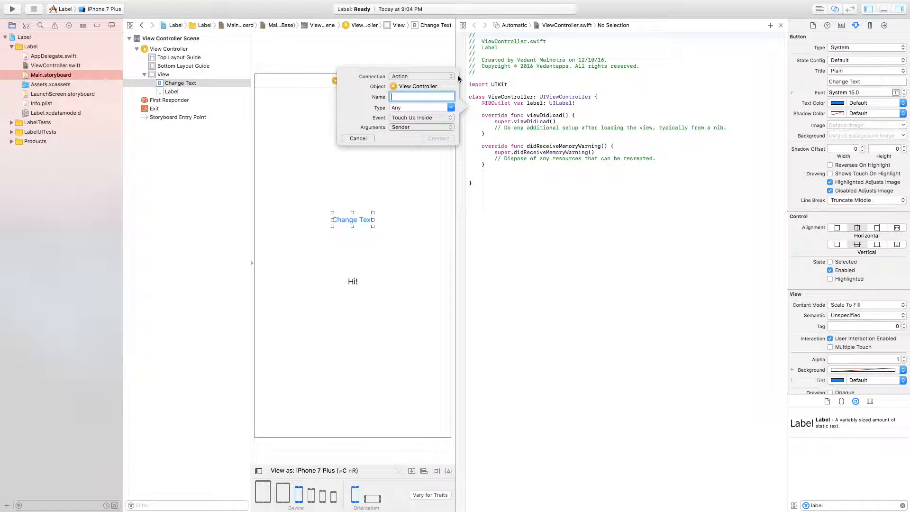
text(butto)
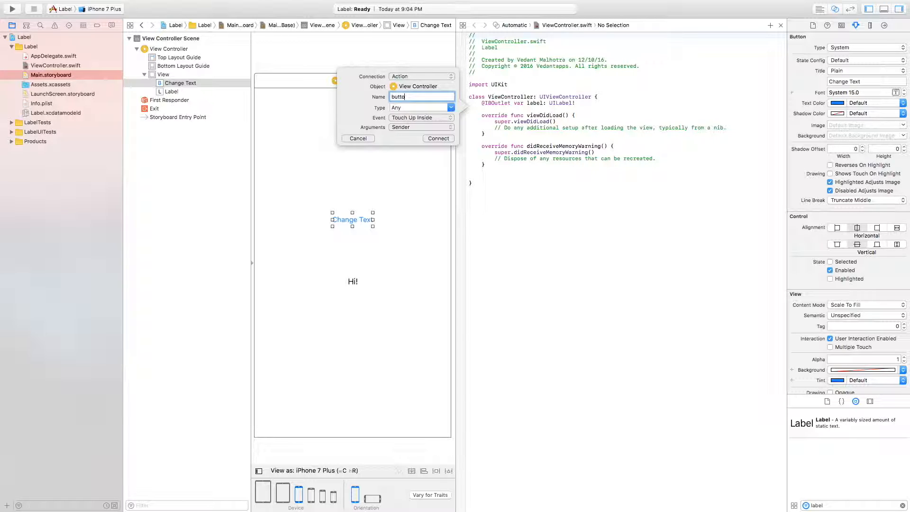
click(438, 138)
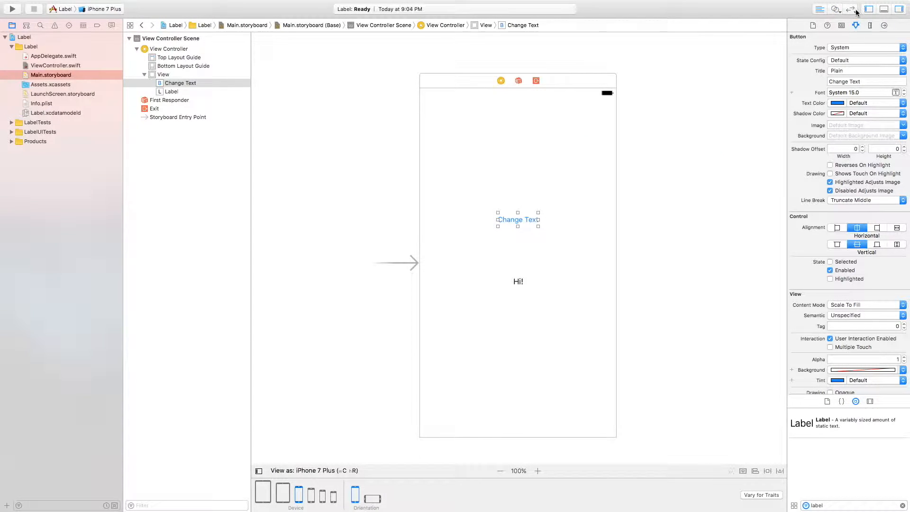
In ViewController.swift's button action, write label.text = "Subscribe to Vedant Apps".
click(56, 65)
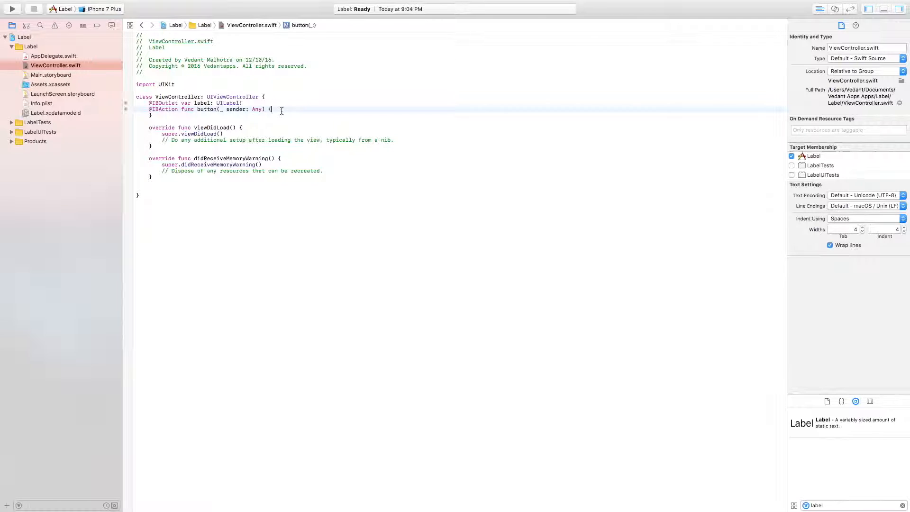
key(Return)
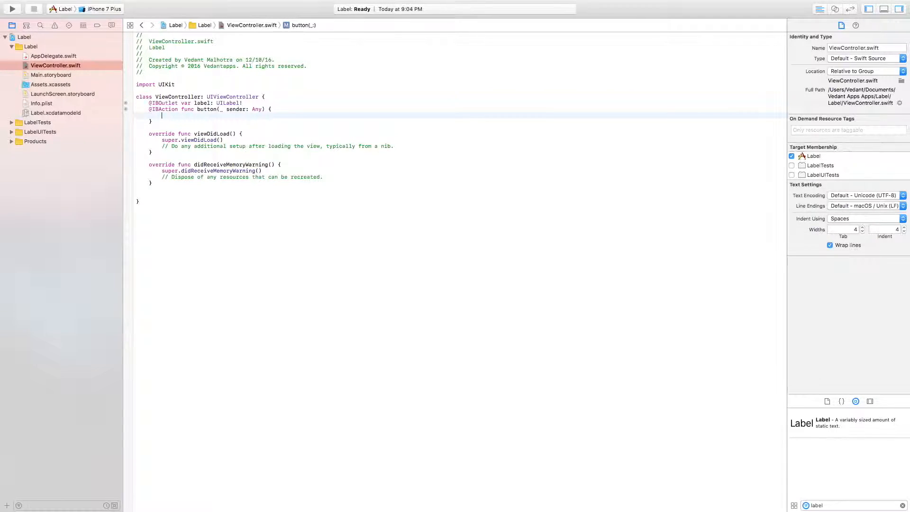
text(label.)
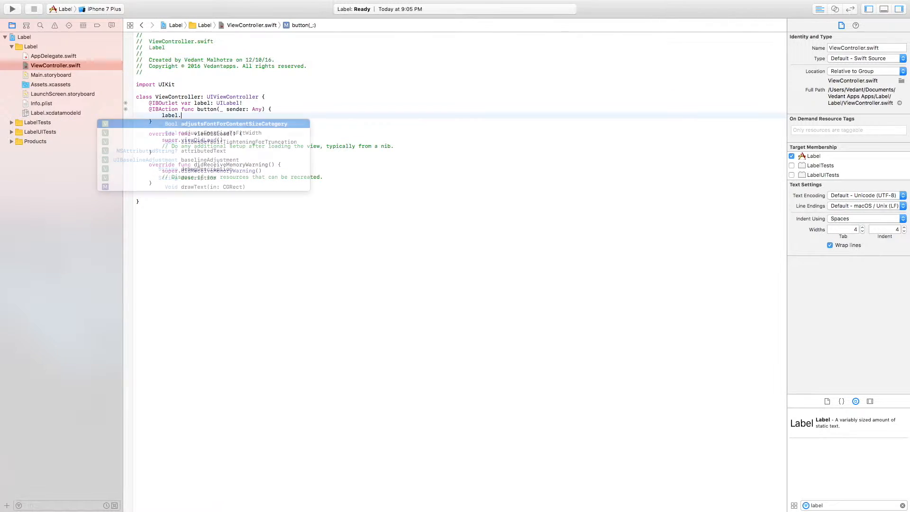
text(text)
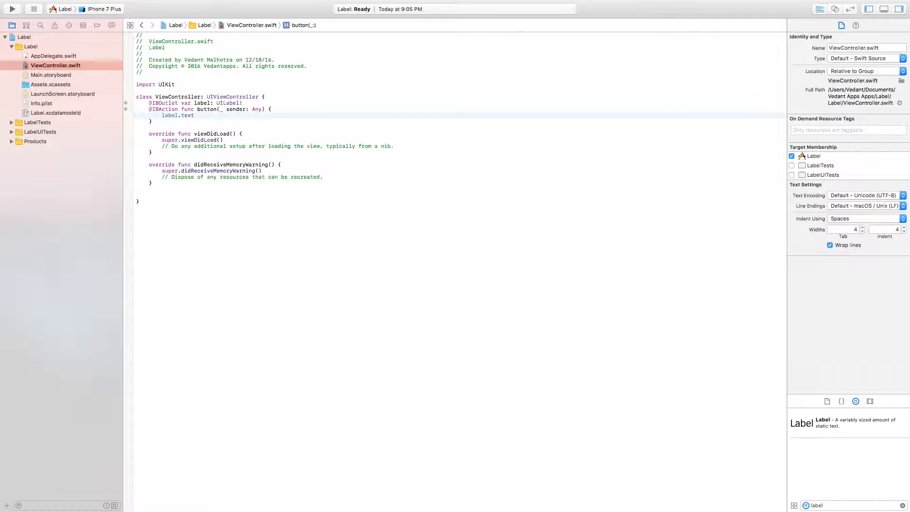
text(= "")
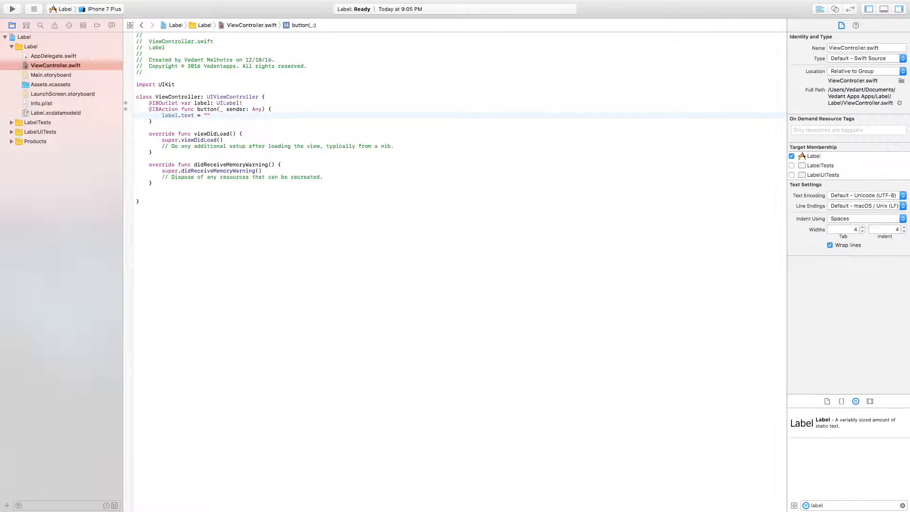
text(Subsc)
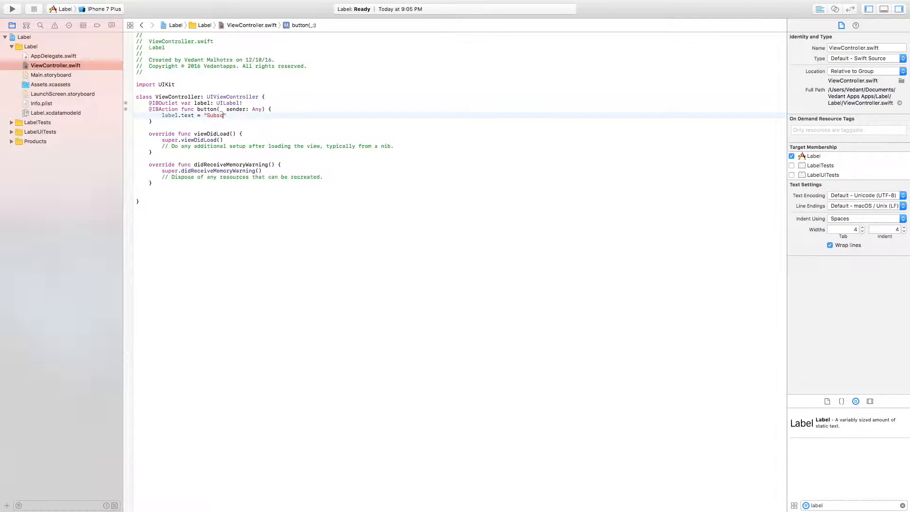
text(rube)
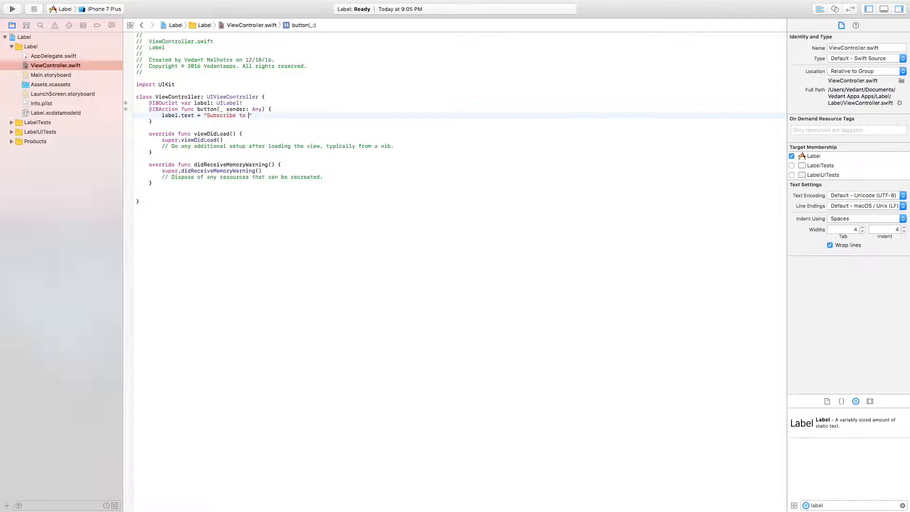
text(Vedant A)
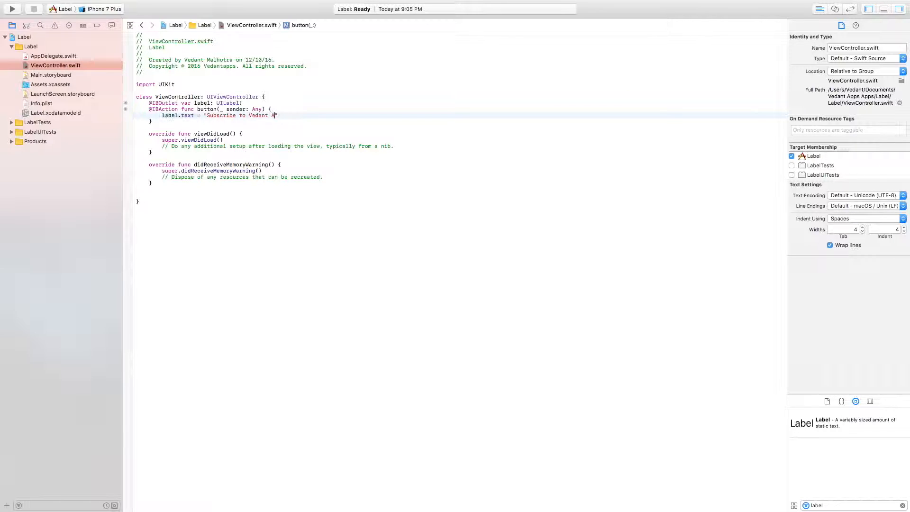
text(pps)
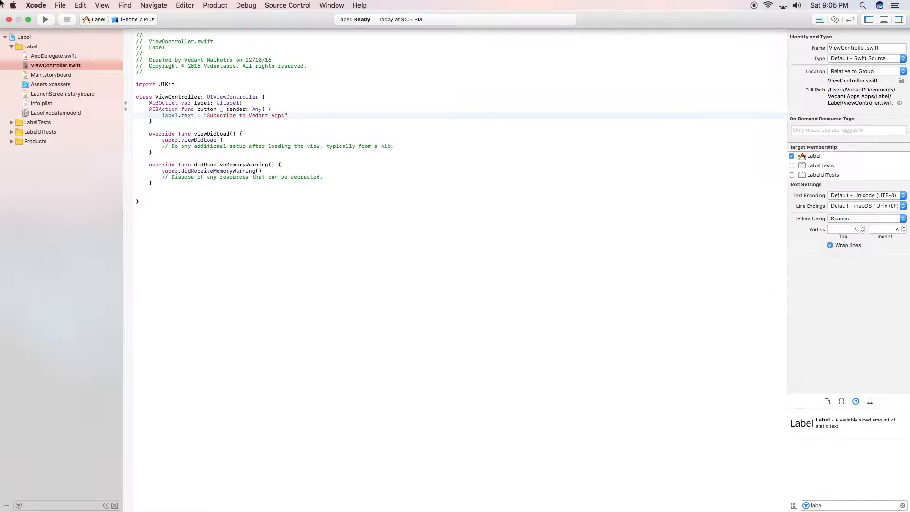
Run the app in Simulator and tap Change Text so Hi! becomes the subscribe message.
click(44, 19)
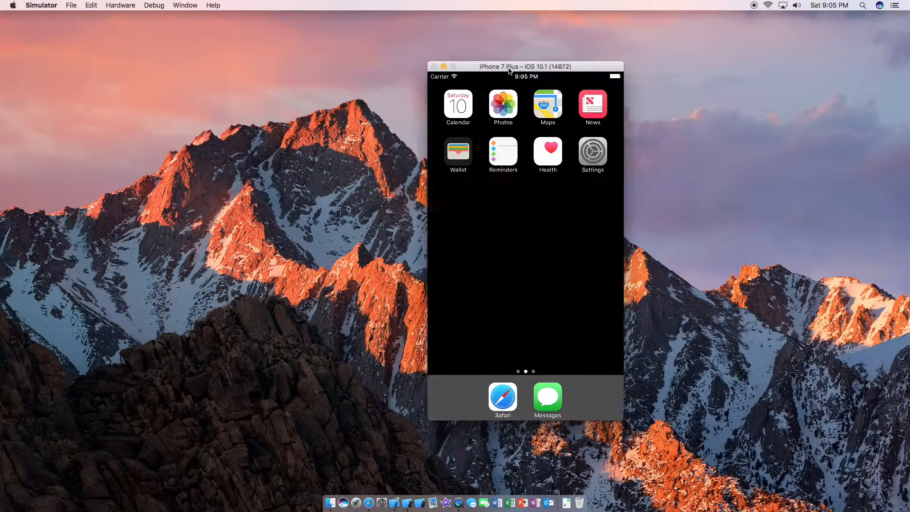
drag(524, 65, 429, 63)
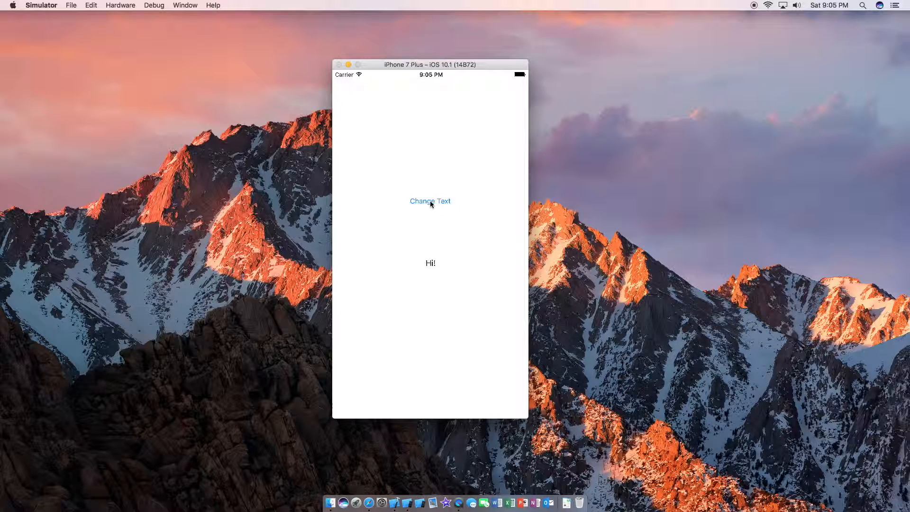
click(431, 201)
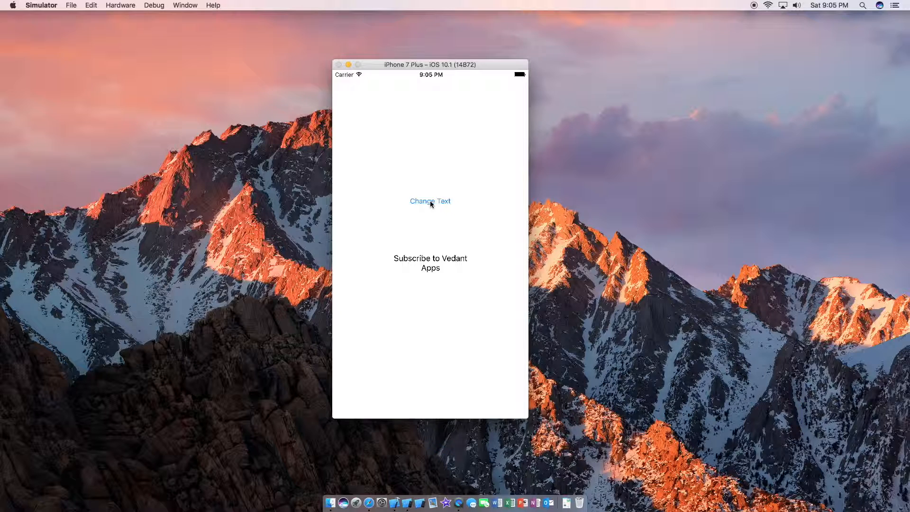